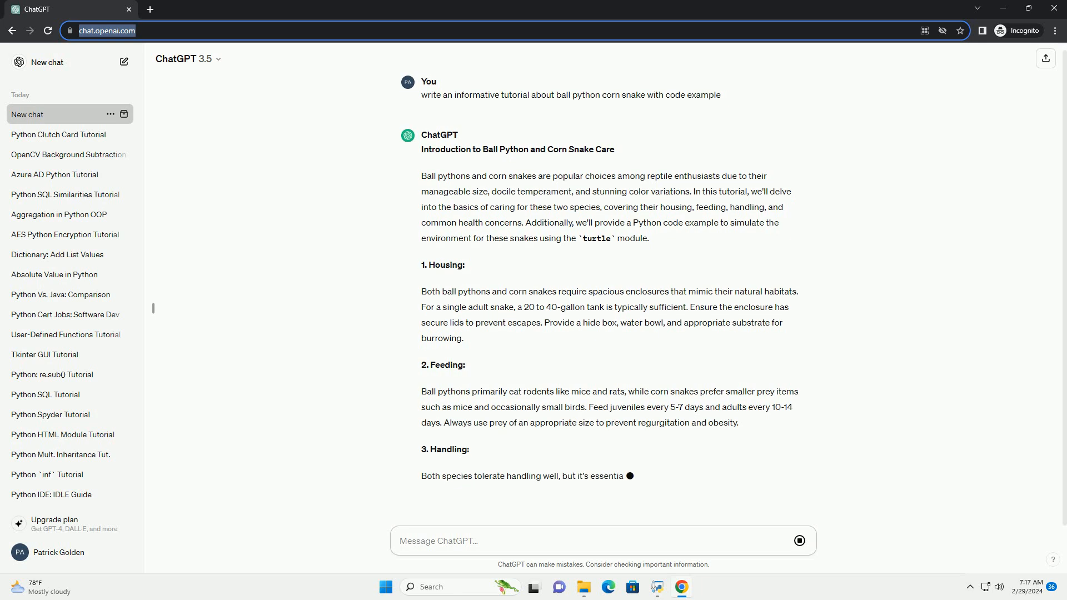
Scroll through the housing, feeding, handling and health sections until the turtle code block begins
scroll("down", 3)
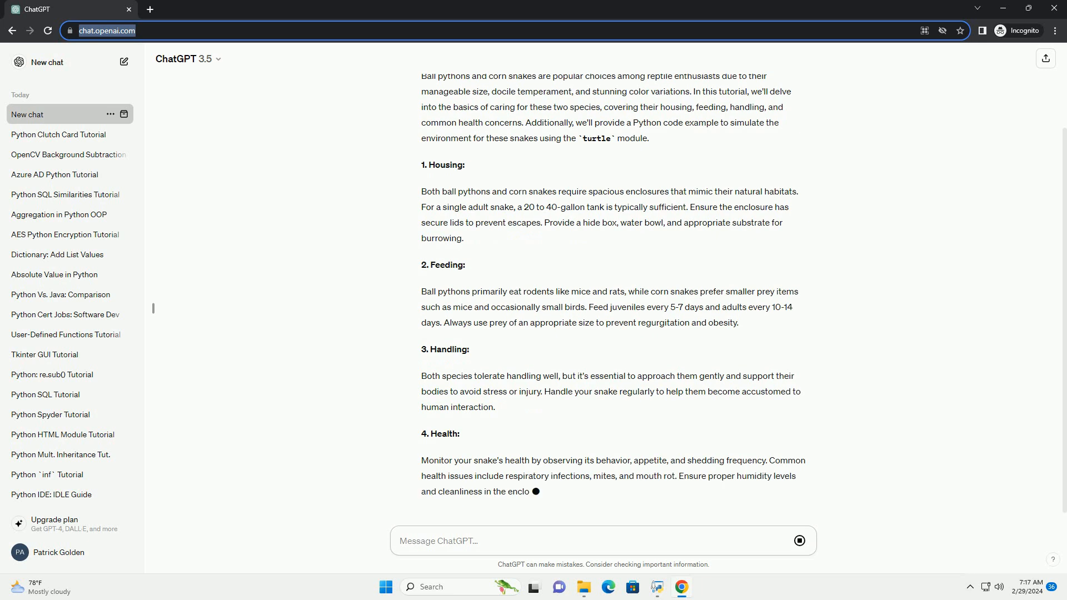
scroll("down", 3)
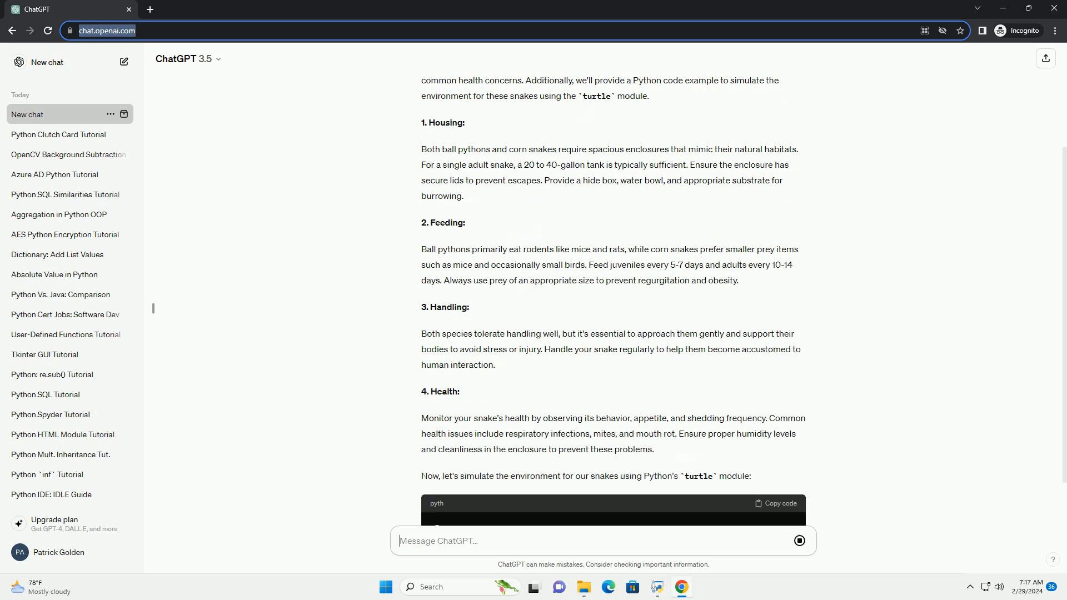
scroll("down", 3)
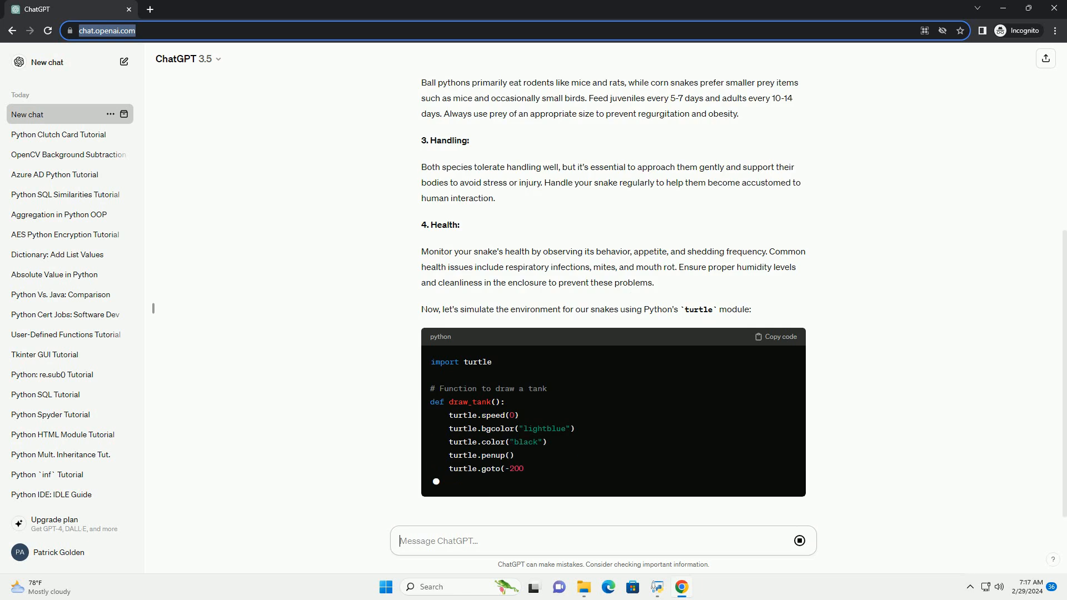
Scroll through the turtle code's tank, hide box, water bowl, snake and main functions to its explanation
scroll("down", 3)
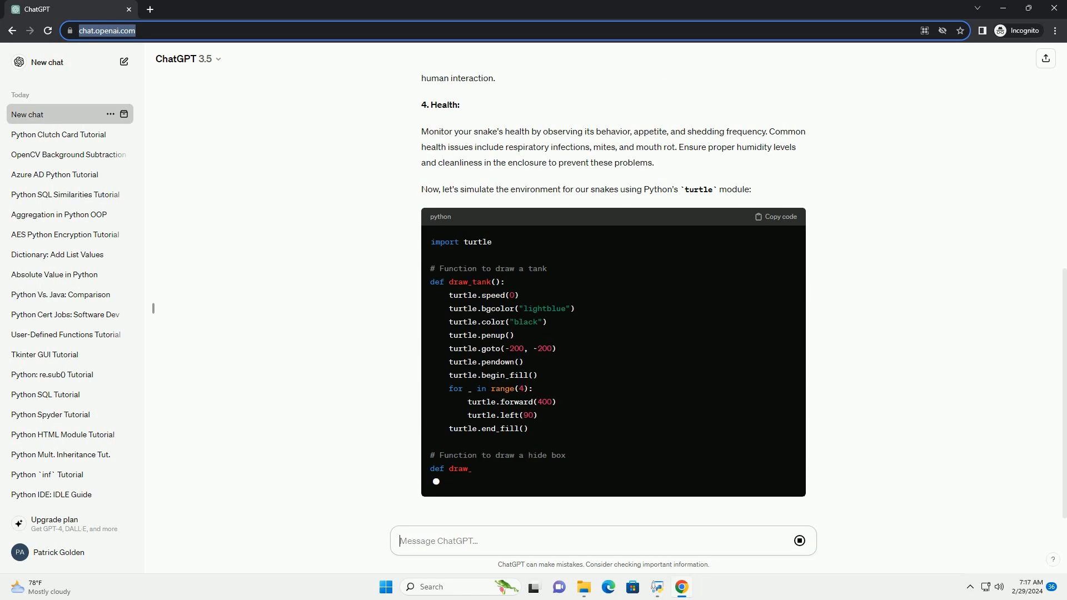
scroll("down", 3)
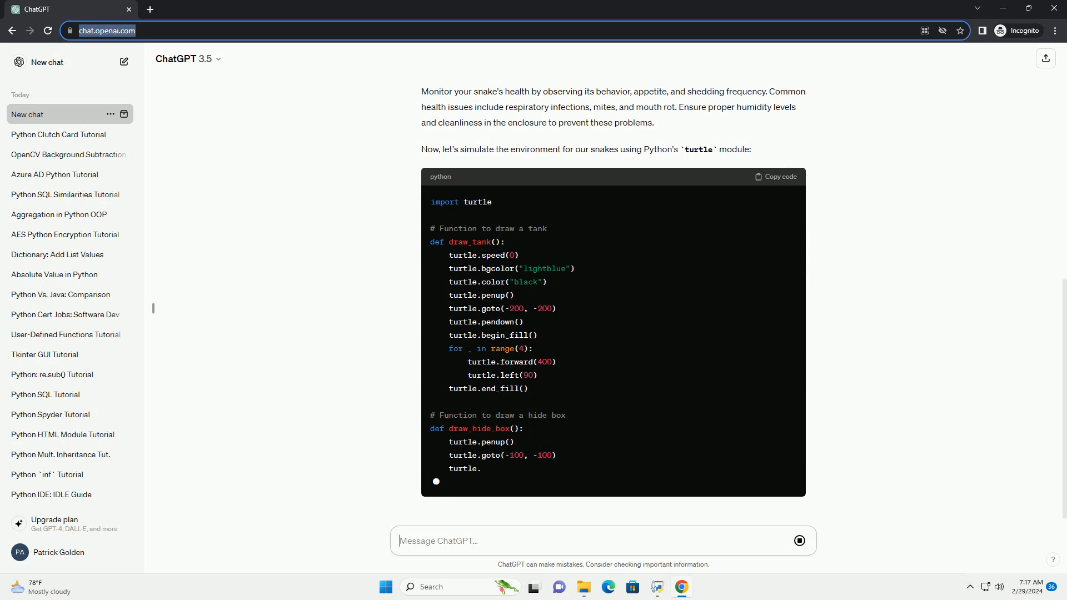
scroll("down", 3)
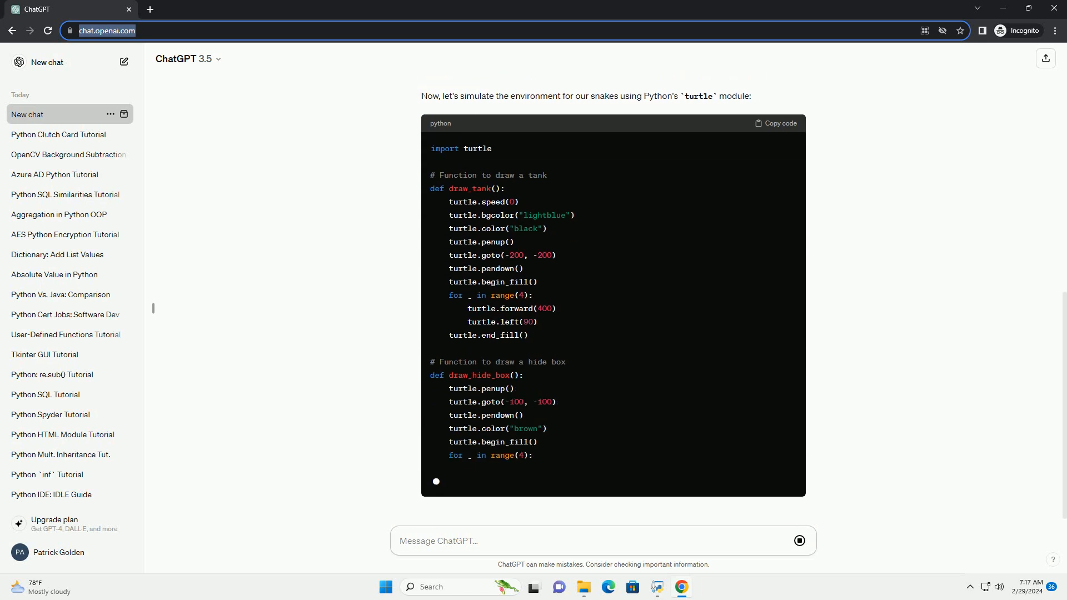
scroll("down", 3)
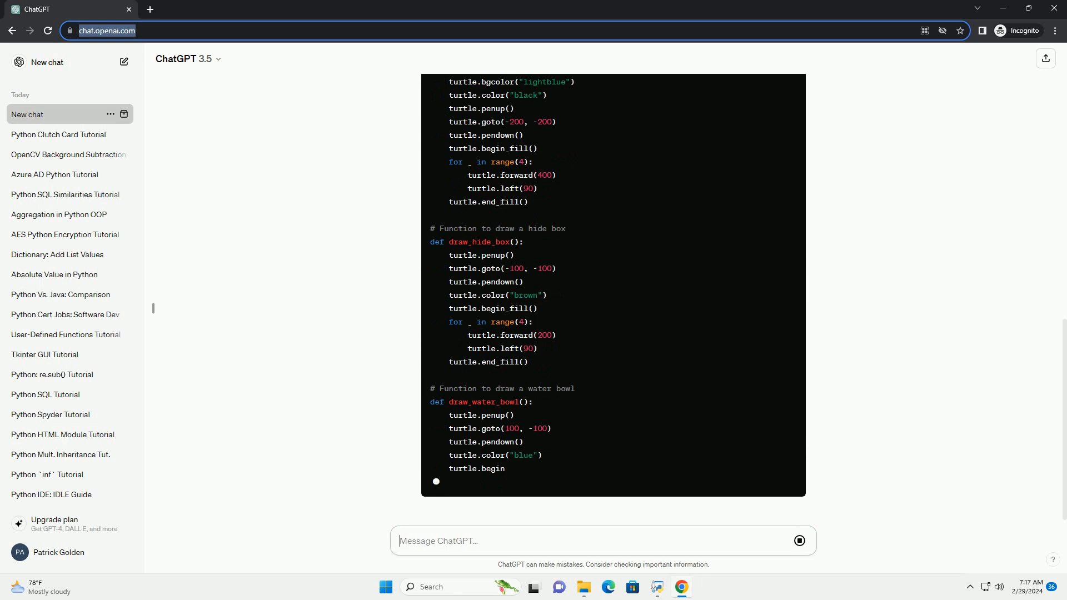
scroll("down", 3)
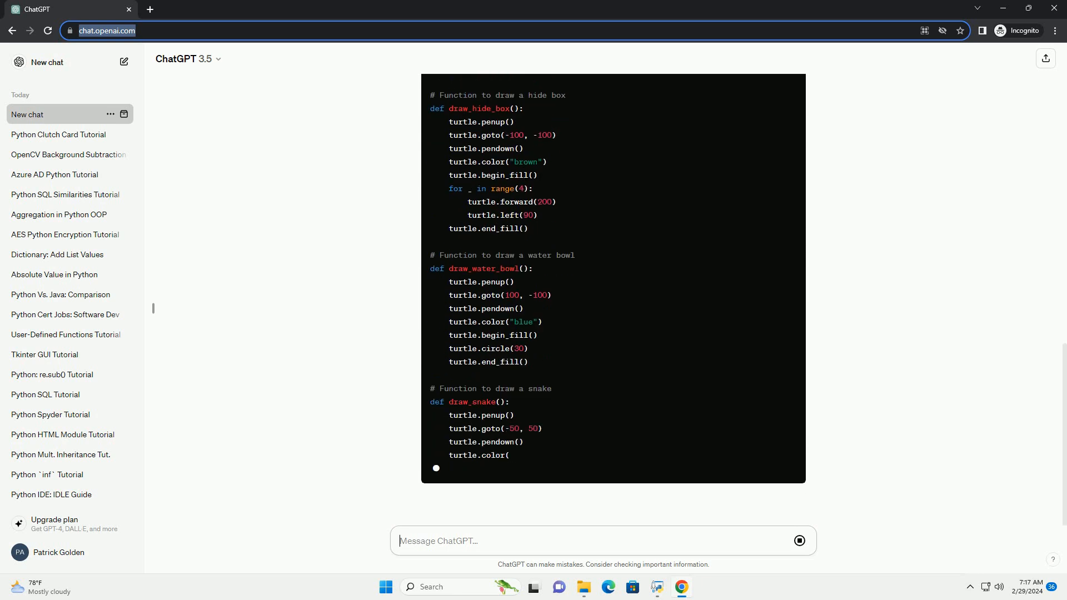
scroll("down", 3)
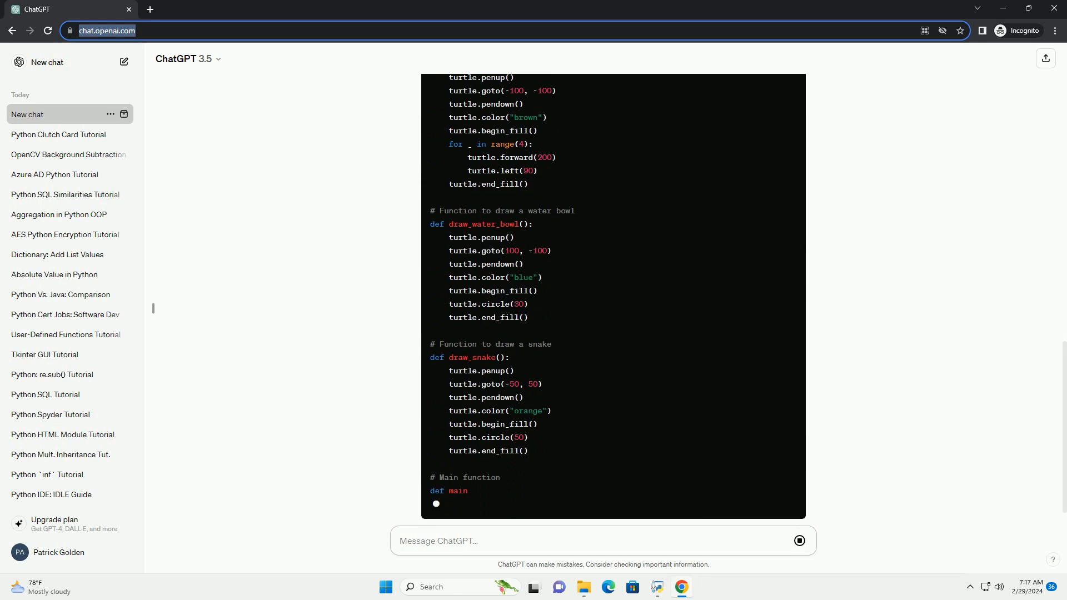
scroll("down", 3)
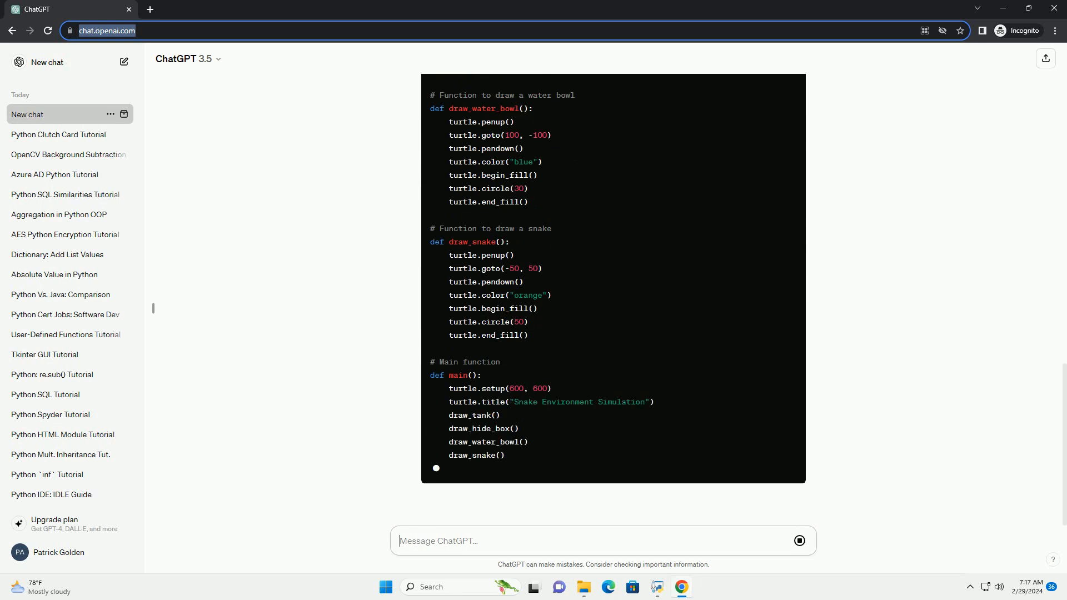
scroll("down", 3)
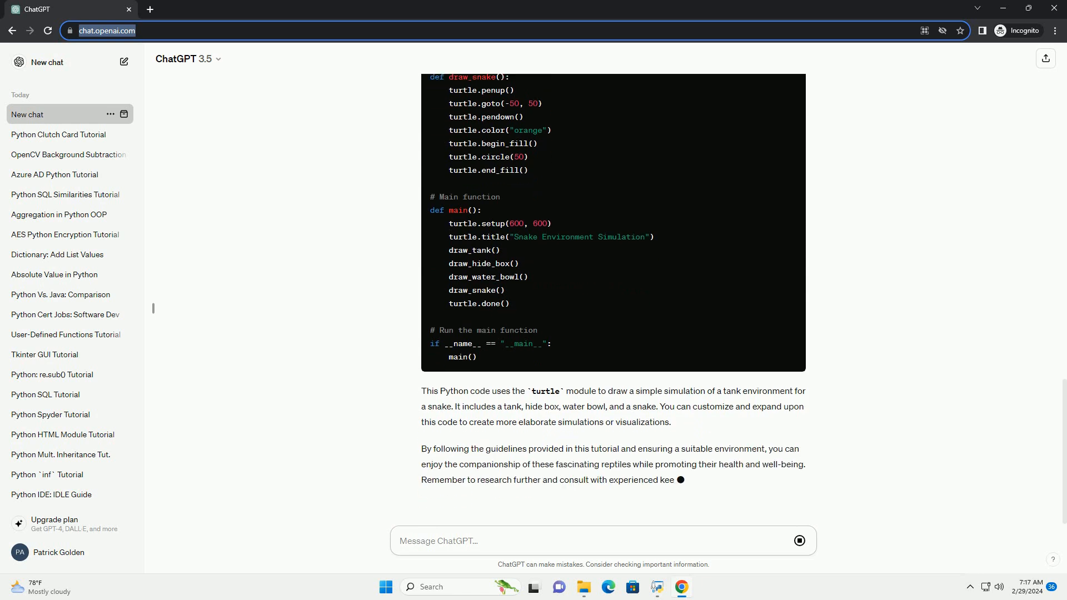
Scroll to the closing advice about consulting keepers or veterinarians in the finished response
scroll("down", 3)
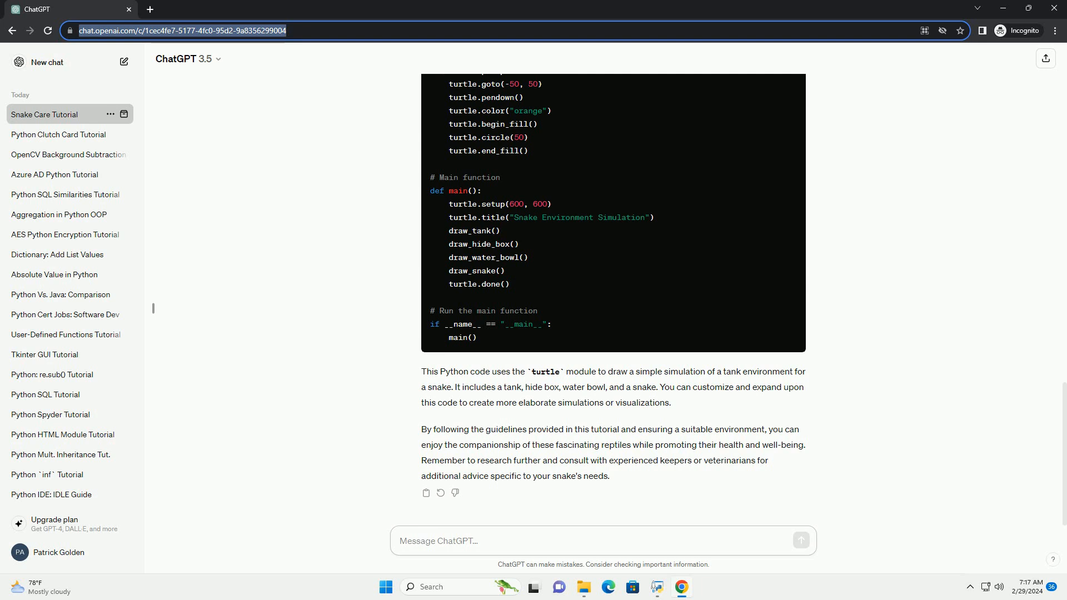
left_click(602, 539)
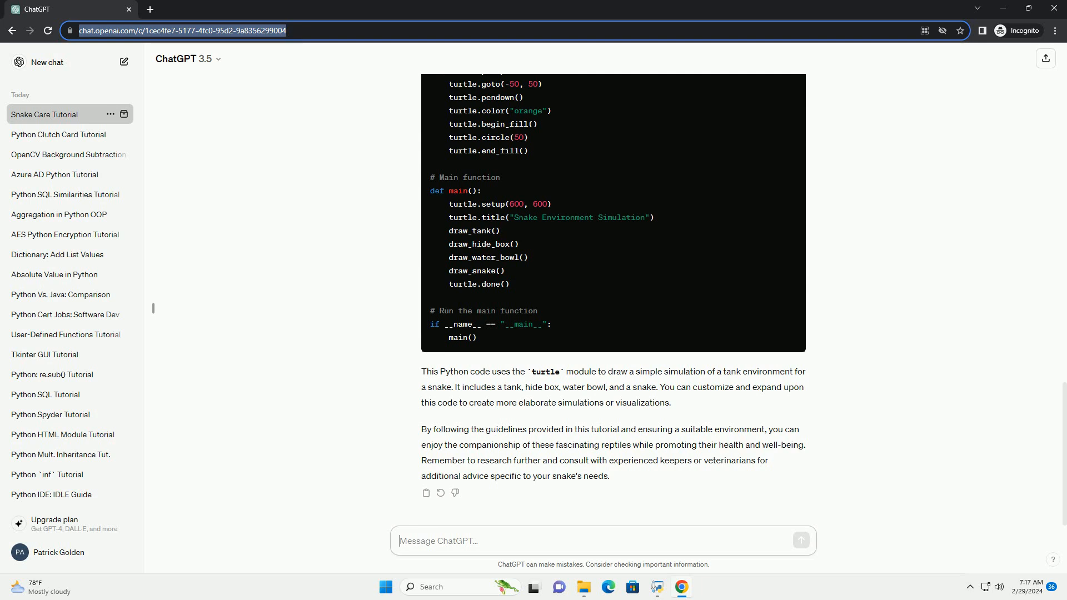